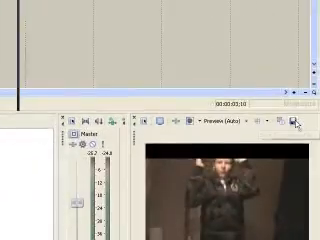
mouse_move(300, 124)
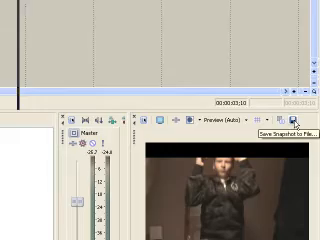